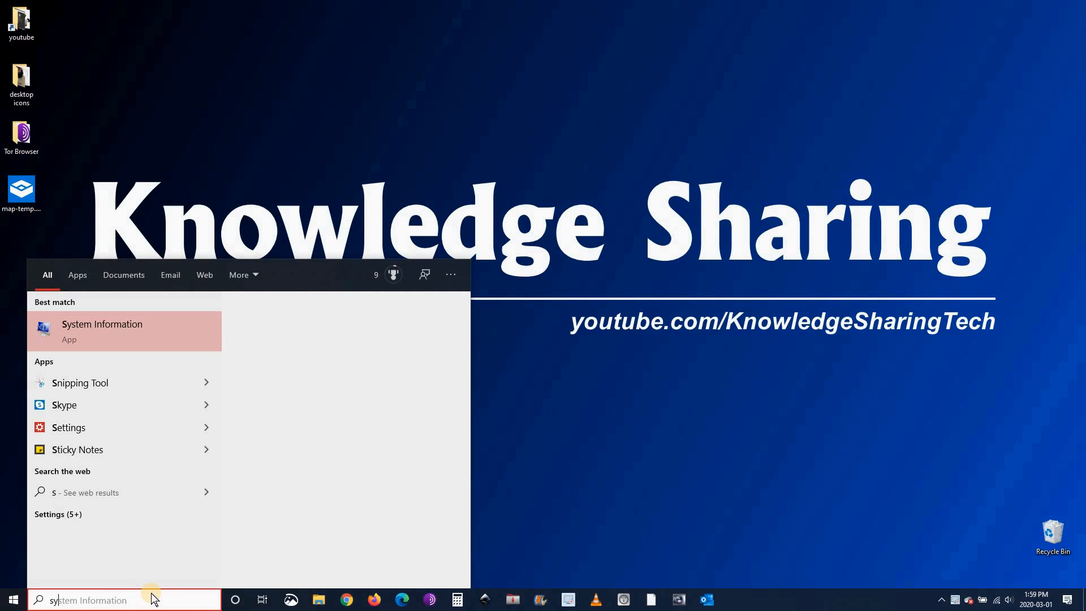
Search 'sysinfo' from Start to bring up the System Summary with OS, processor and BIOS mode
{"action": "type", "text": "sysinfo"}
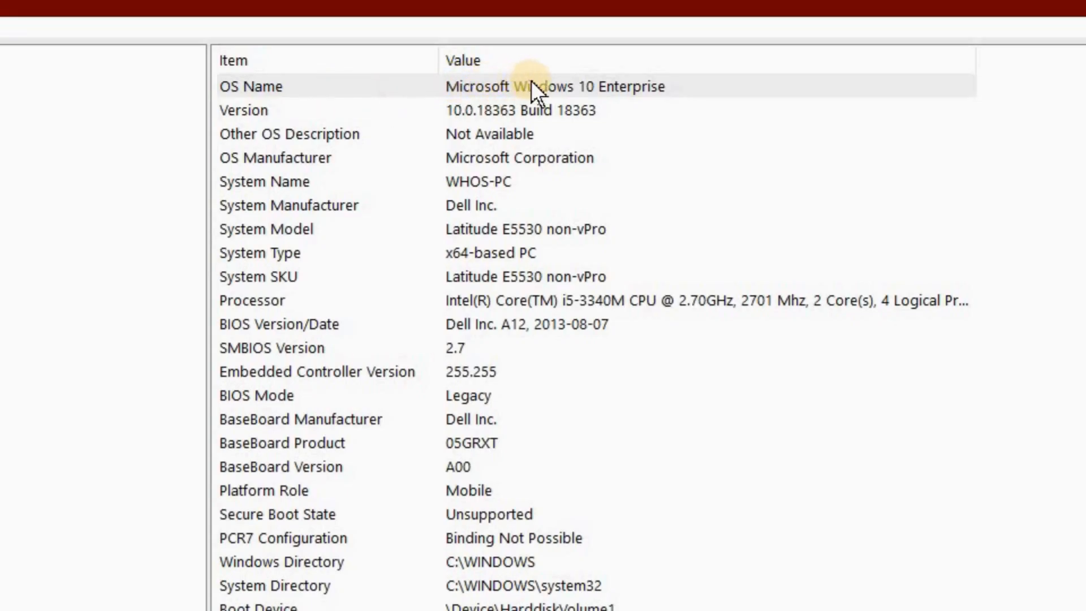
{"action": "mouse_move", "coordinate": [609, 113]}
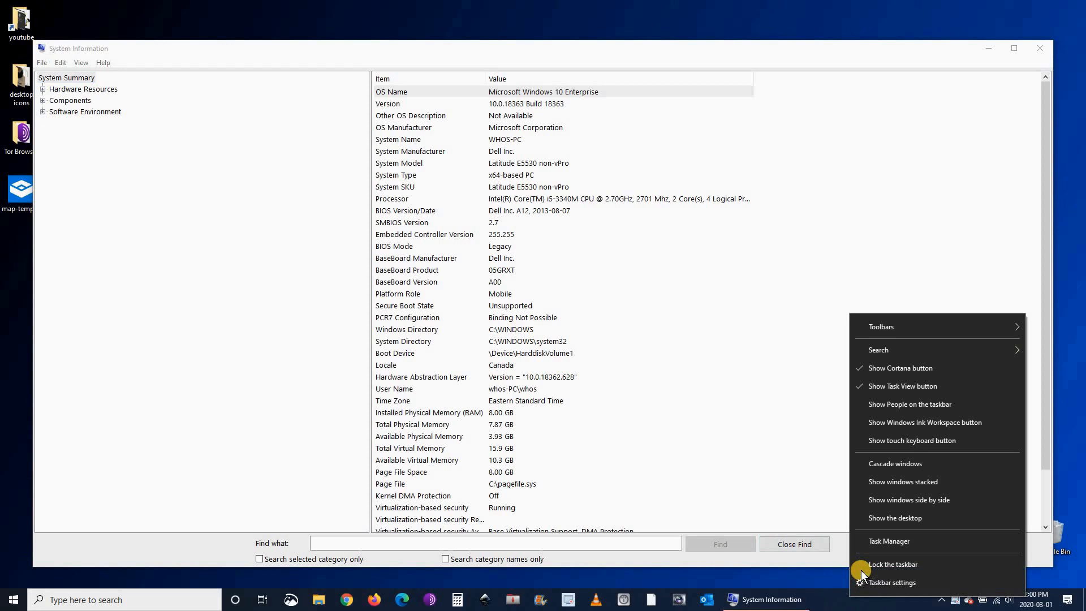
Launch Task Manager and view the Performance CPU details to check virtualization status
{"action": "left_click", "coordinate": [889, 540]}
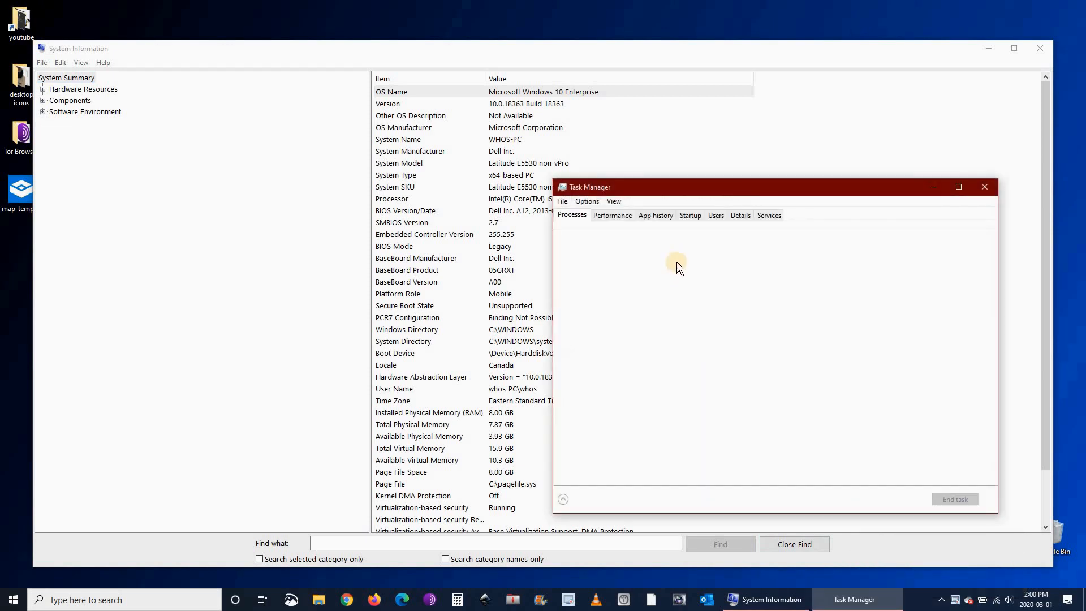
{"action": "left_click", "coordinate": [612, 215]}
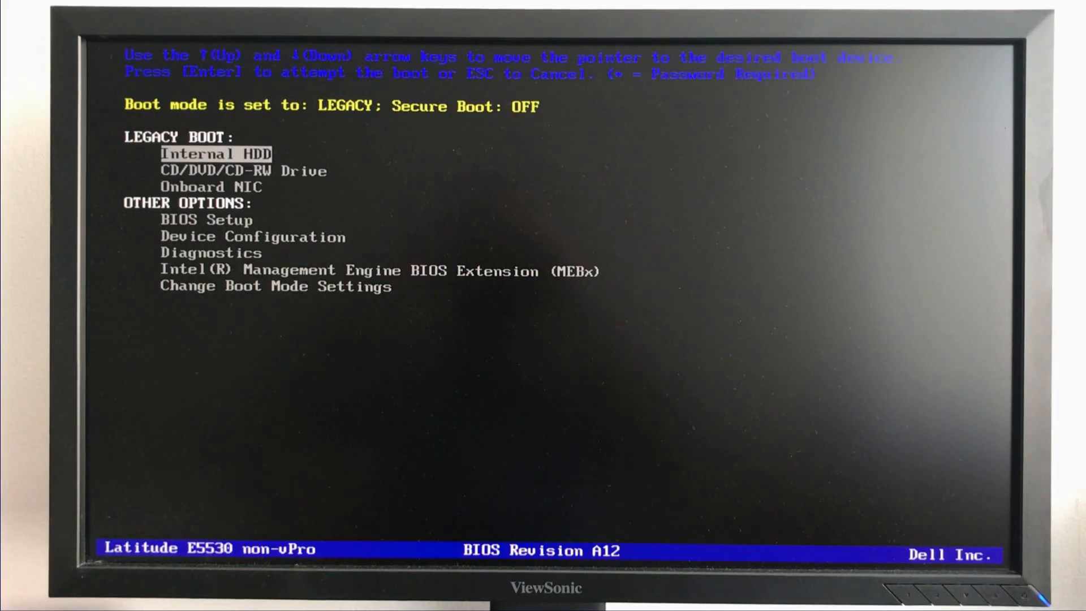
Select BIOS Setup in the Dell one-time boot menu to enter the settings
{"action": "key", "text": "Down"}
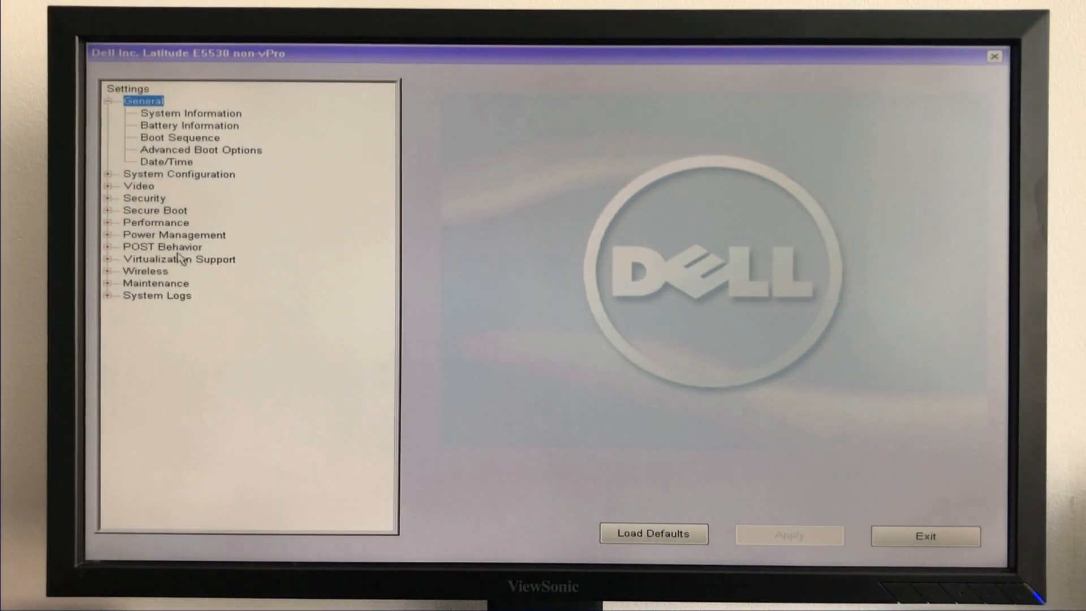
{"action": "mouse_move", "coordinate": [104, 256]}
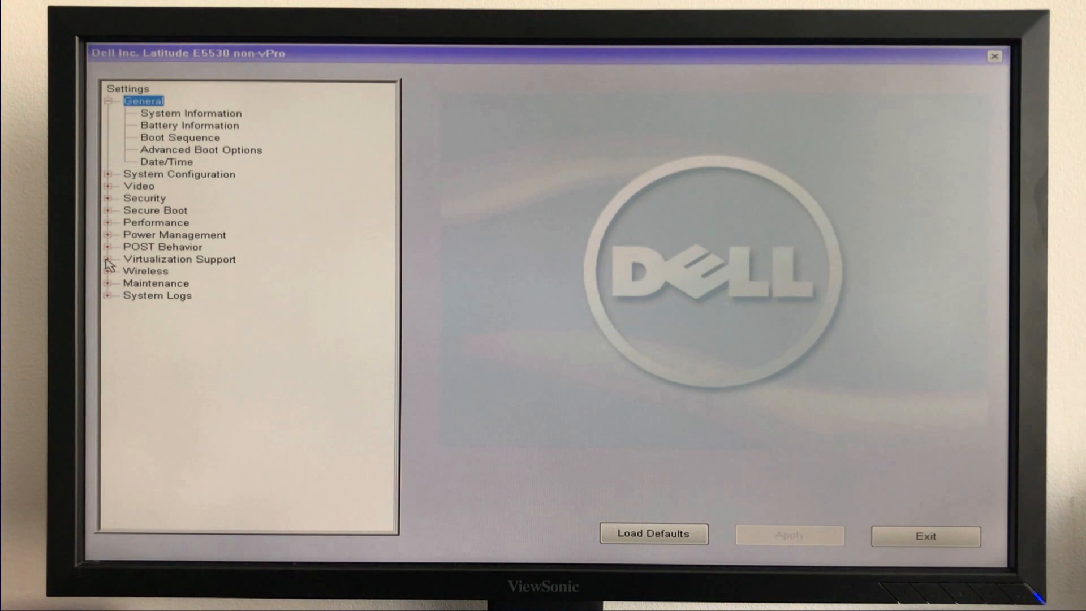
Expand Virtualization Support and confirm Intel Virtualization Technology and VT for Direct I/O are enabled
{"action": "left_click", "coordinate": [177, 258]}
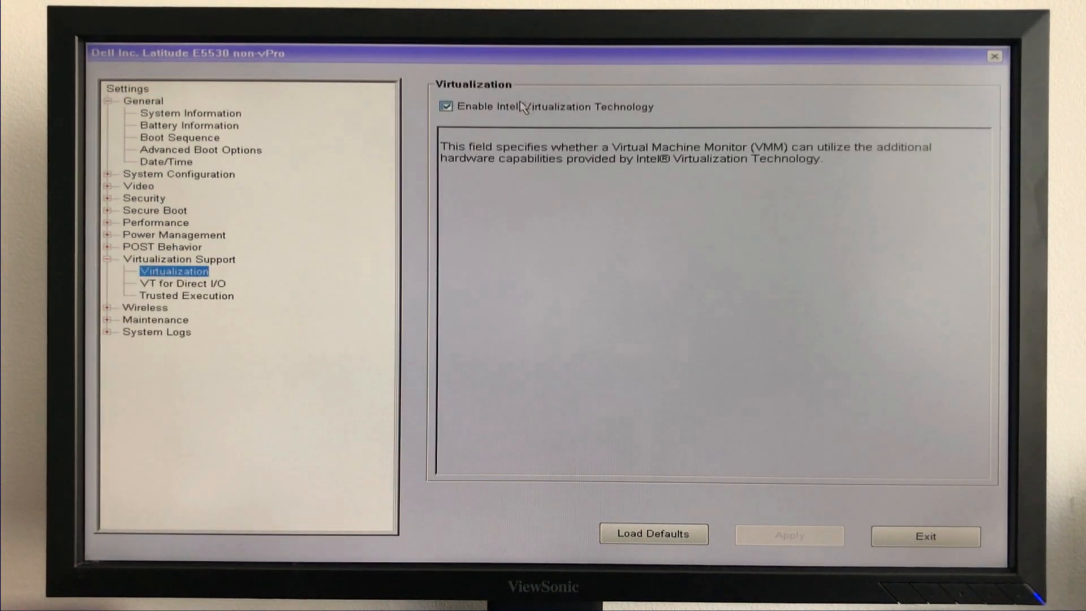
{"action": "mouse_move", "coordinate": [611, 93]}
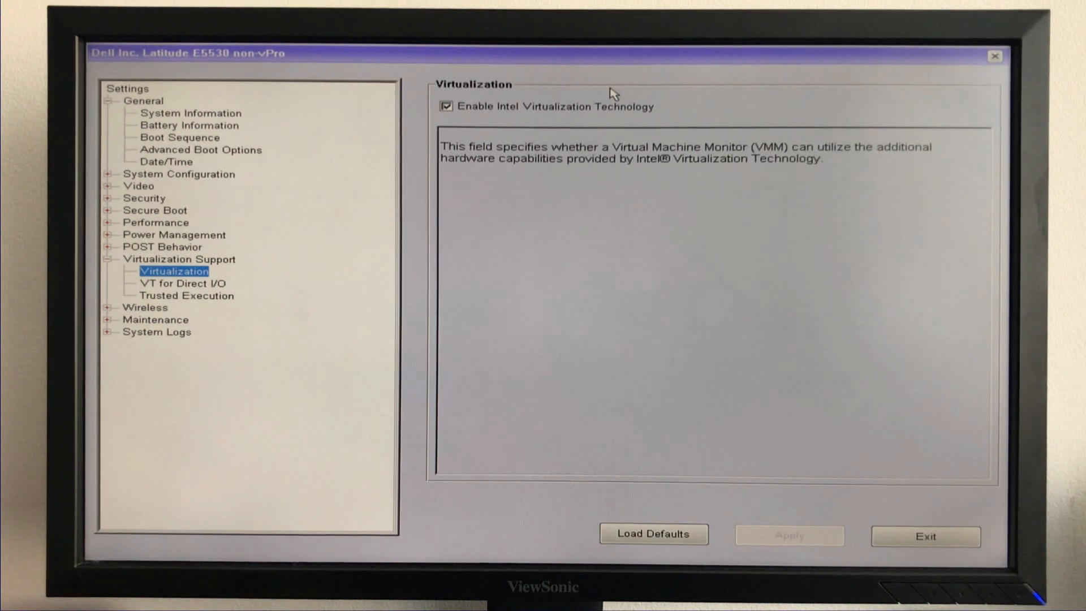
{"action": "mouse_move", "coordinate": [215, 290]}
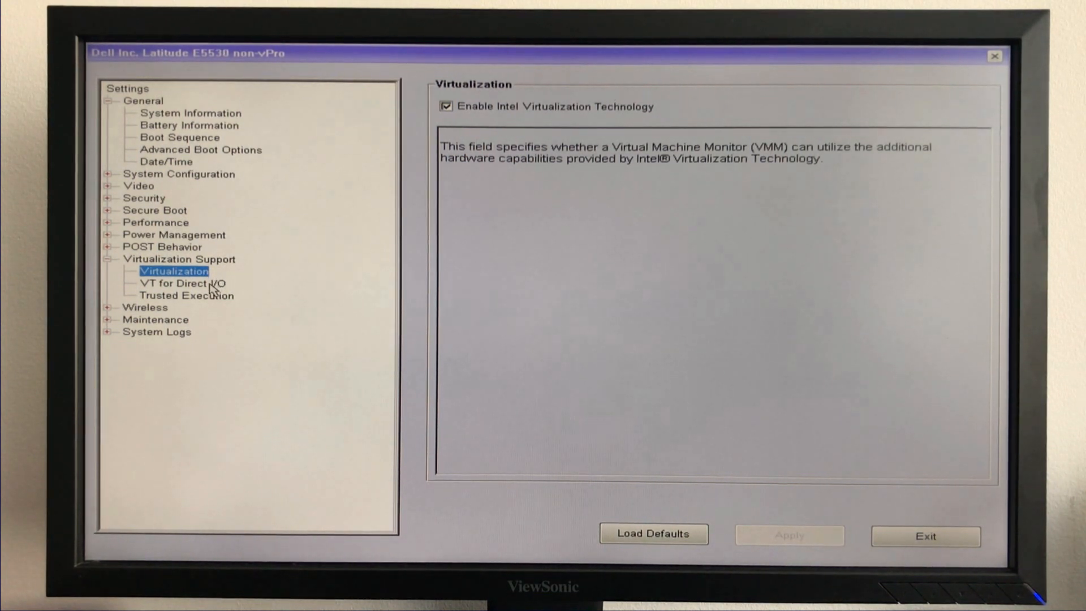
{"action": "left_click", "coordinate": [184, 283]}
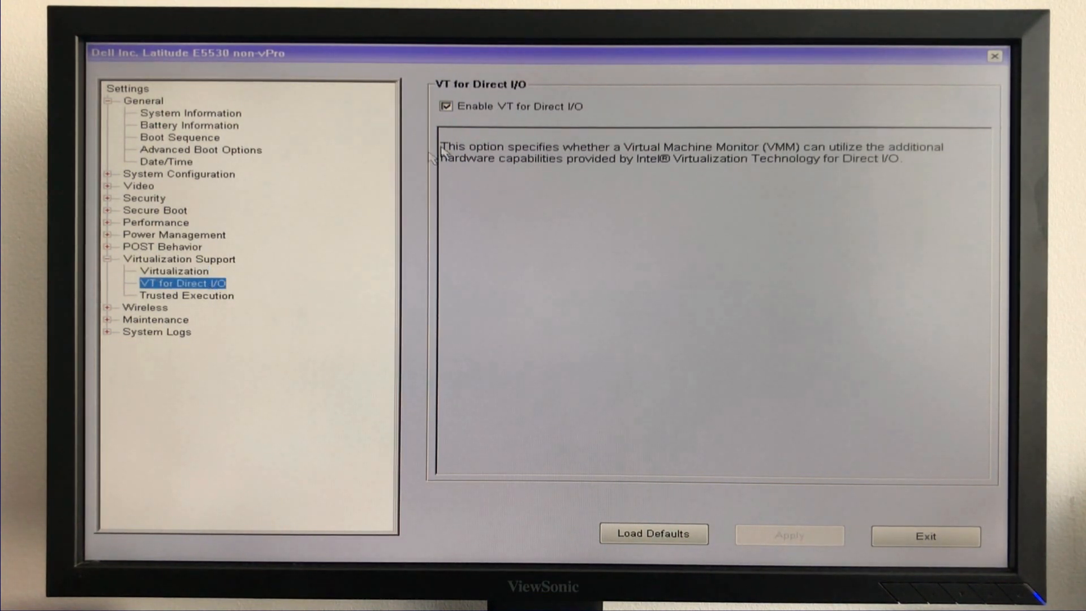
{"action": "mouse_move", "coordinate": [282, 285]}
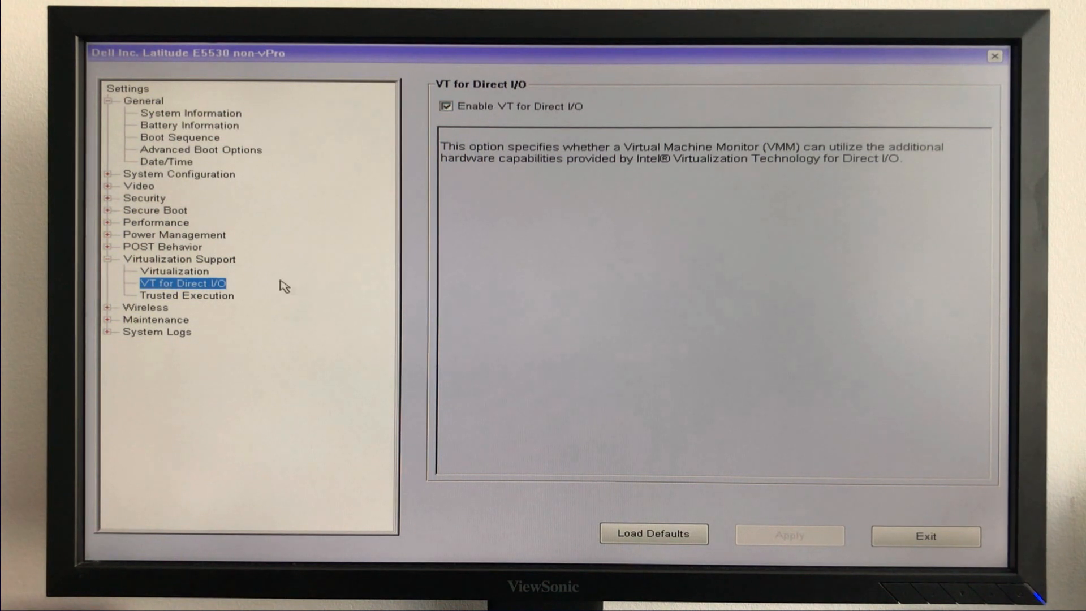
{"action": "left_click", "coordinate": [186, 295]}
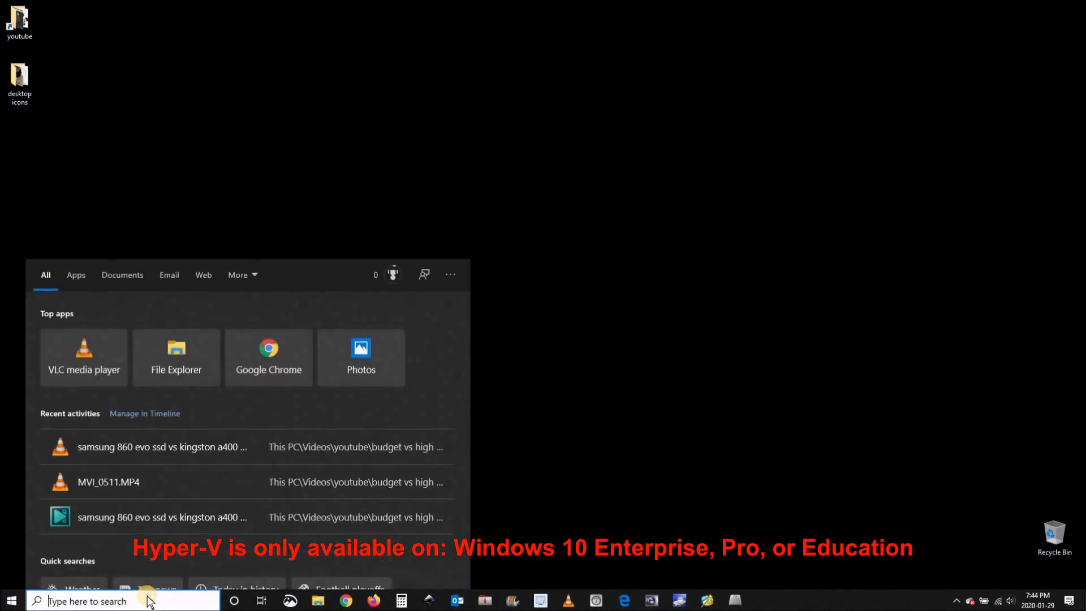
Search 'hyperv' from Start and bring up the Turn Windows features on or off panel
{"action": "type", "text": "hyperv"}
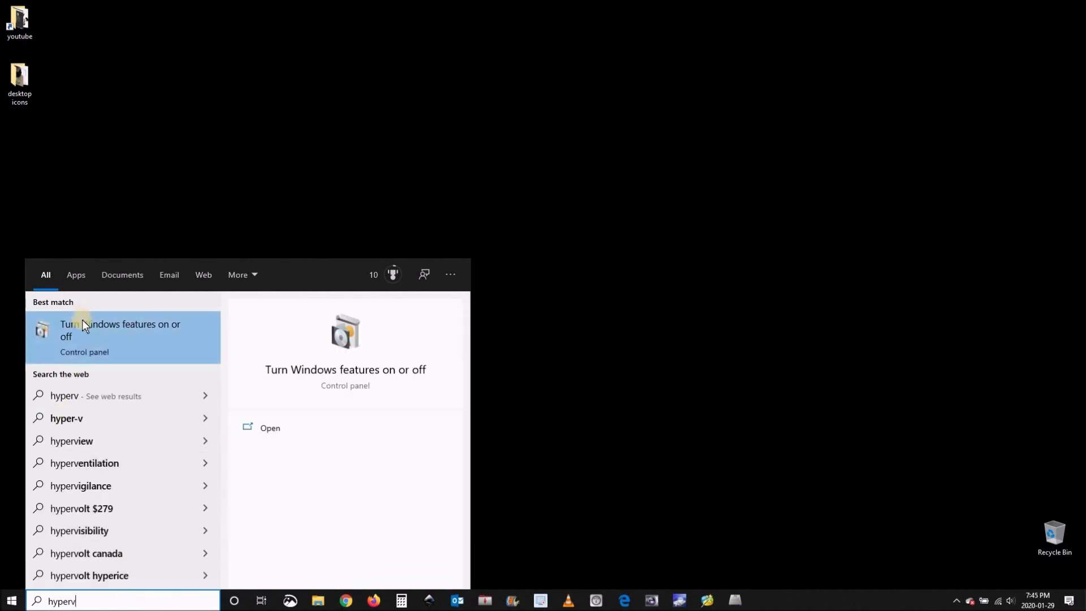
{"action": "left_click", "coordinate": [121, 331]}
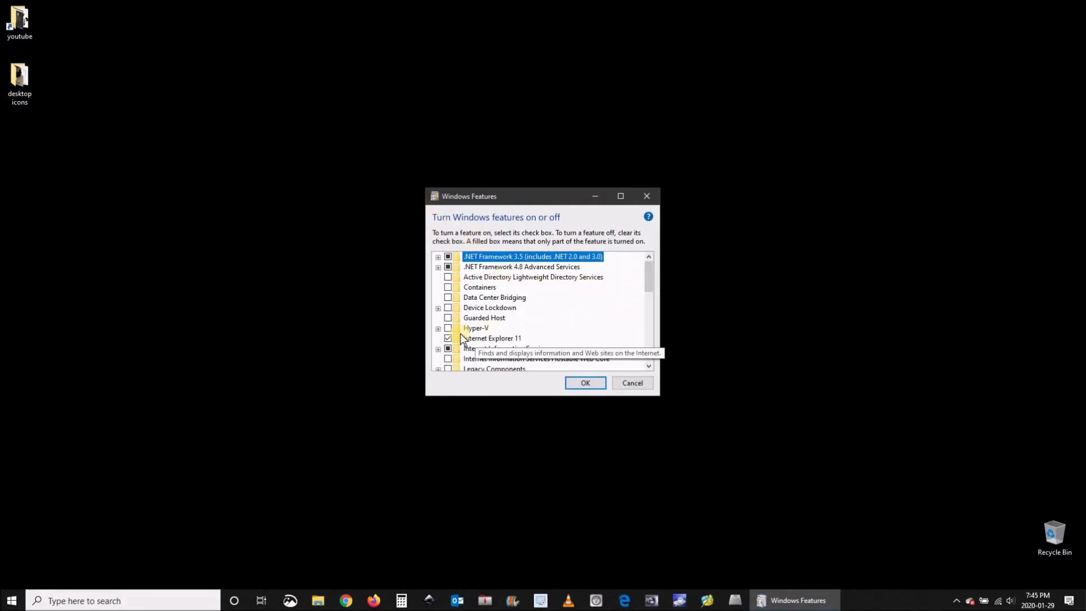
Tick Hyper-V with all its Management Tools and Platform components and confirm to start installing
{"action": "left_click", "coordinate": [438, 328]}
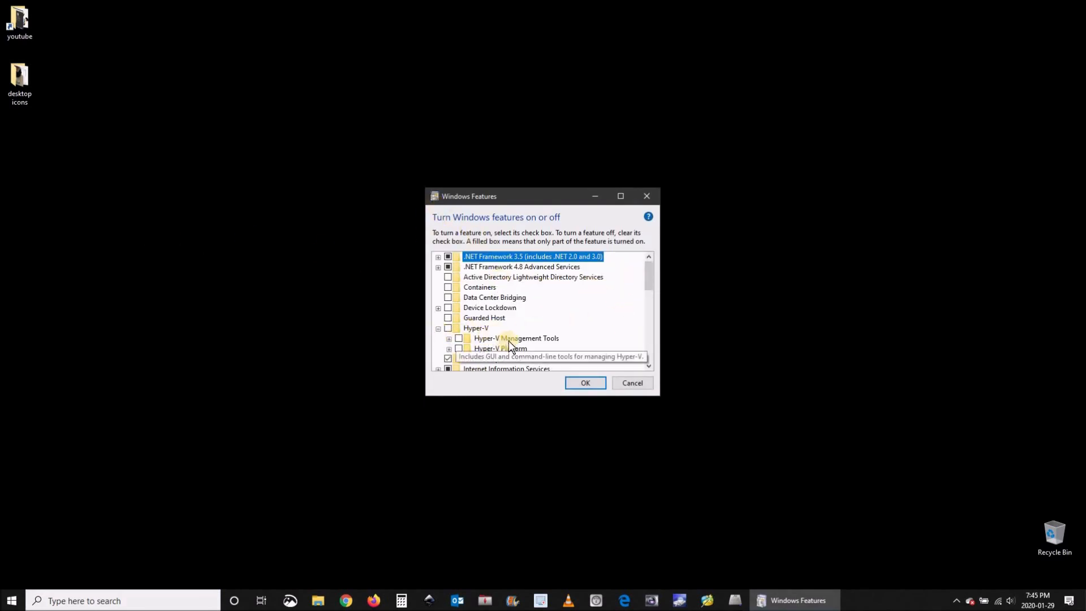
{"action": "left_click", "coordinate": [449, 338]}
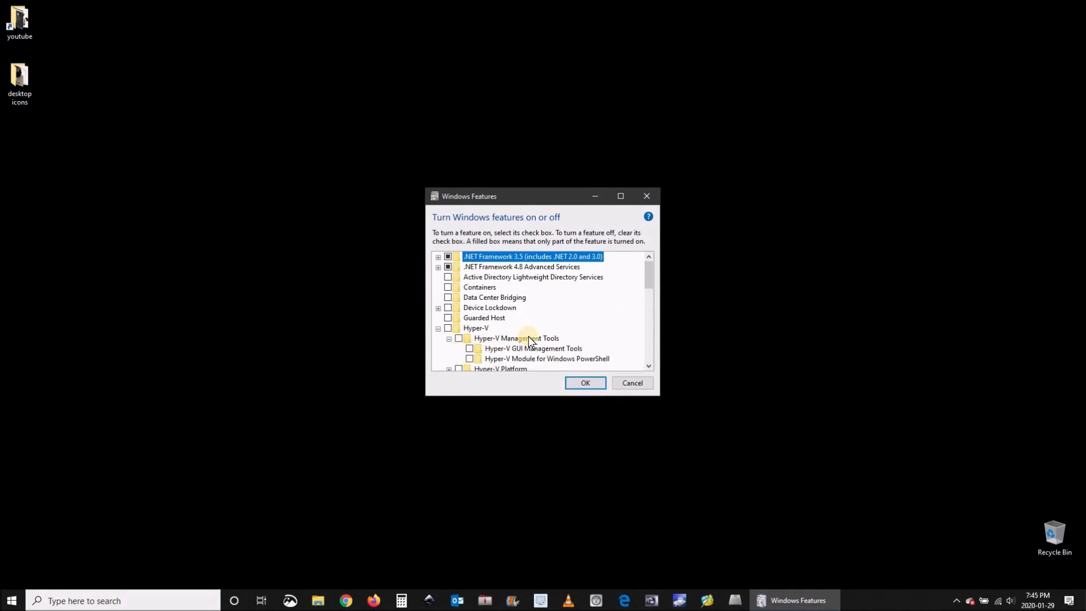
{"action": "scroll", "scroll_direction": "down", "scroll_amount": 3}
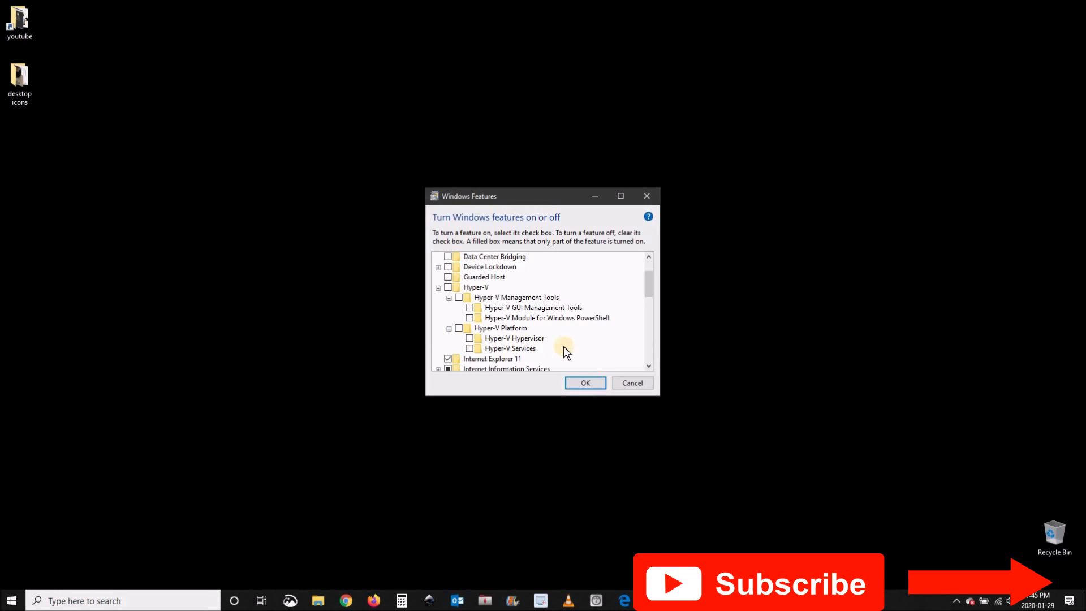
{"action": "left_click", "coordinate": [448, 286]}
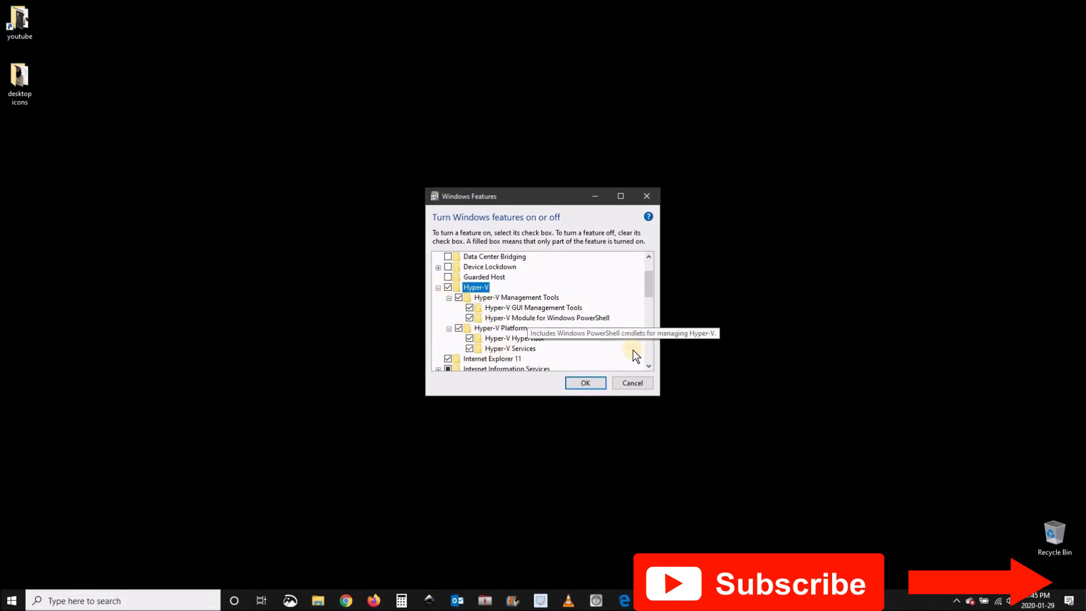
{"action": "left_click", "coordinate": [584, 382]}
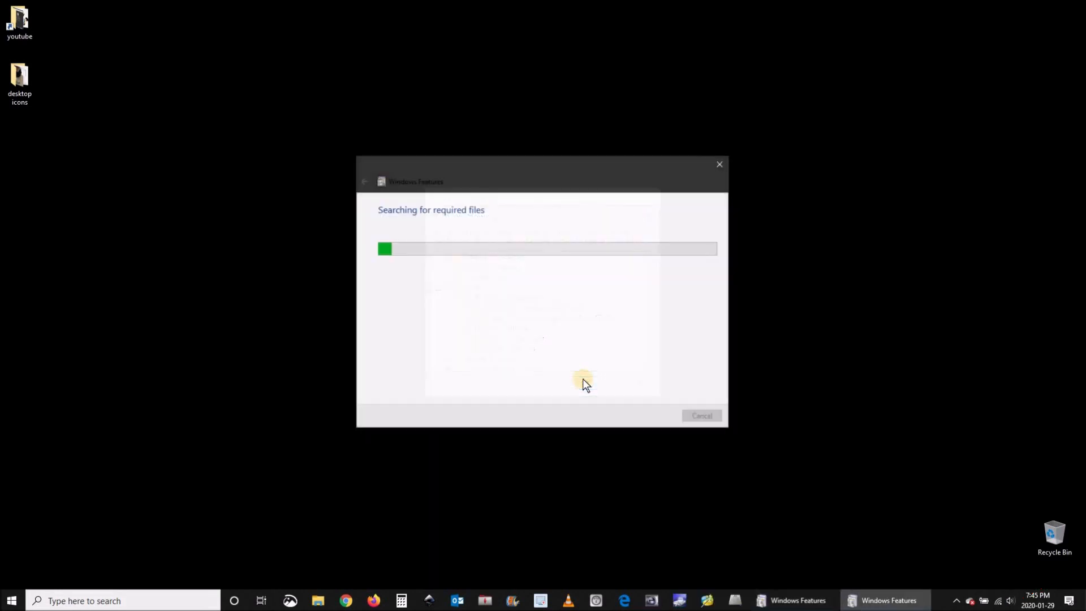
{"action": "mouse_move", "coordinate": [64, 326]}
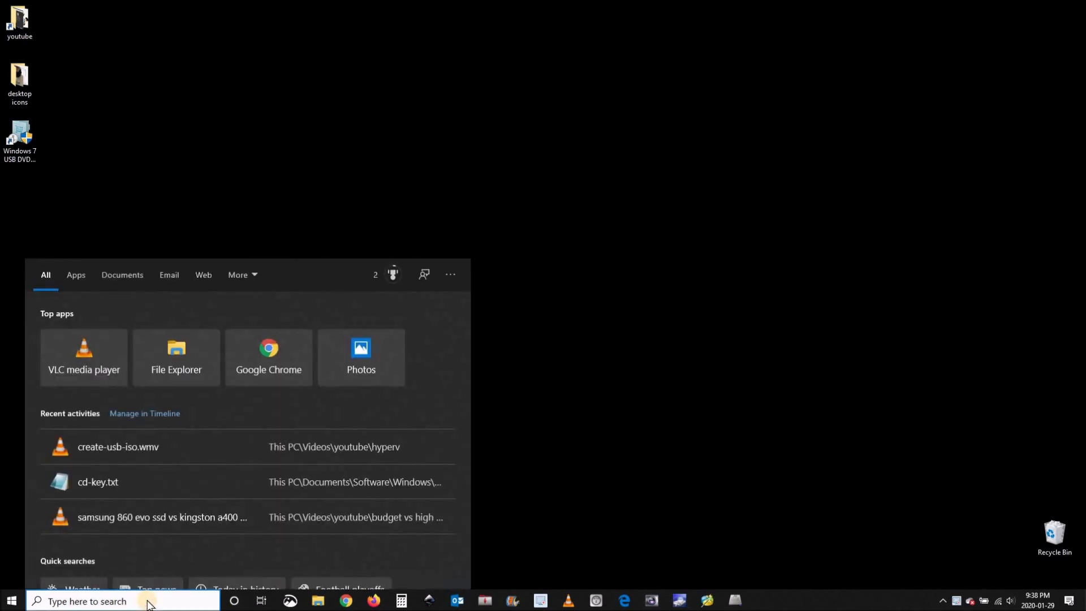
Search 'hyperv', launch Hyper-V Manager and select the local computer to list its virtual machines
{"action": "type", "text": "hyperv"}
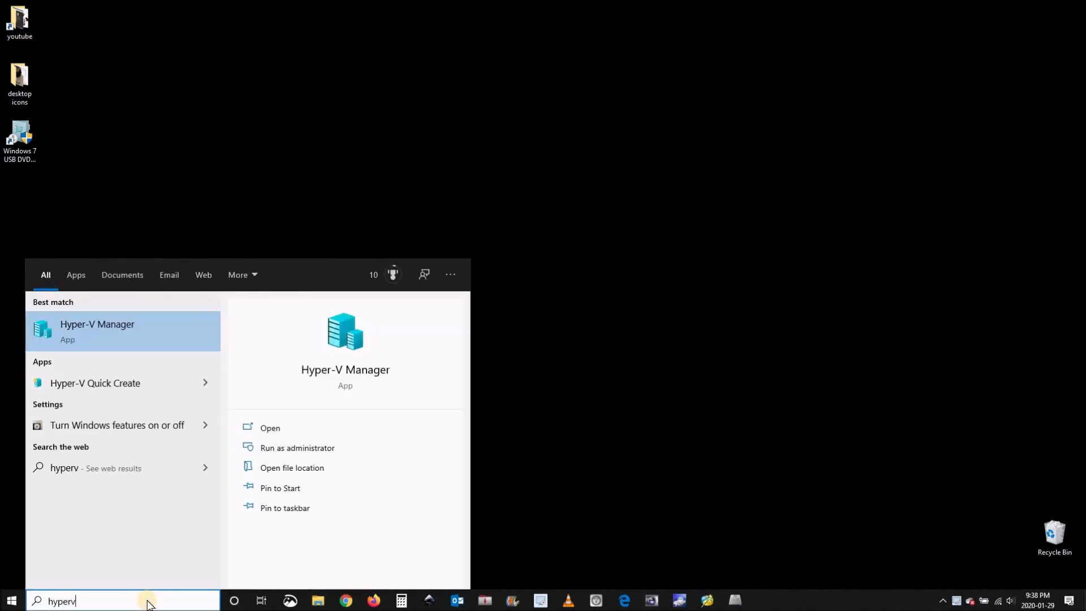
{"action": "left_click", "coordinate": [97, 331]}
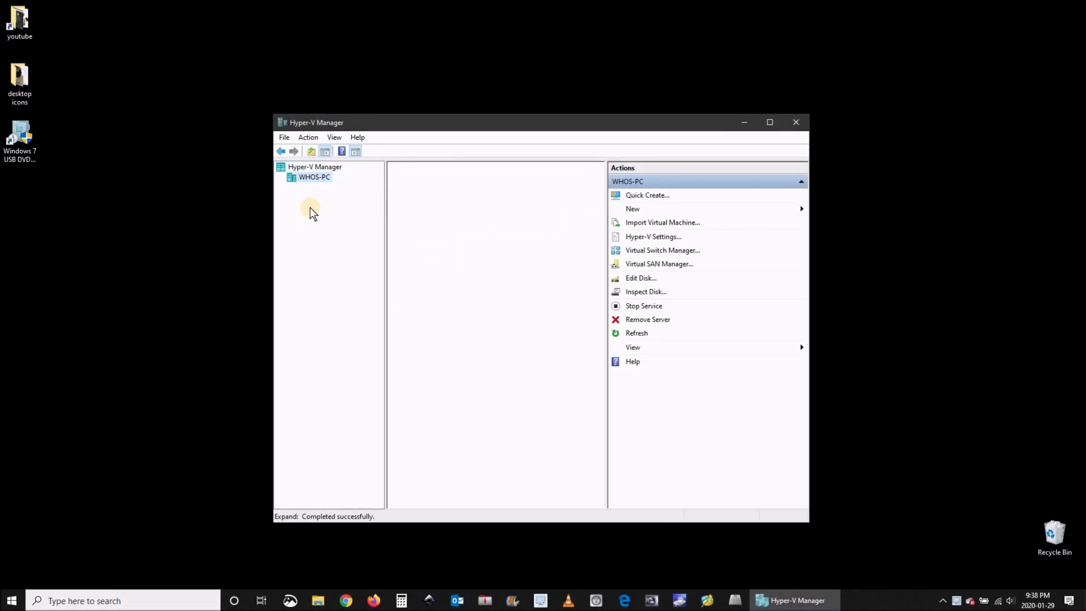
{"action": "left_click", "coordinate": [313, 176]}
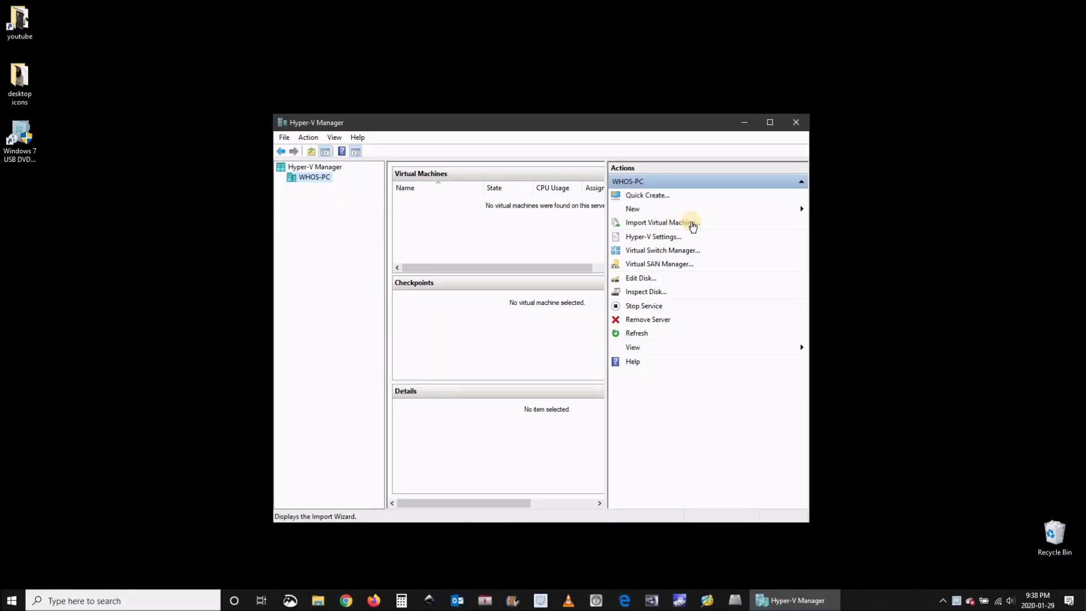
{"action": "mouse_move", "coordinate": [661, 250]}
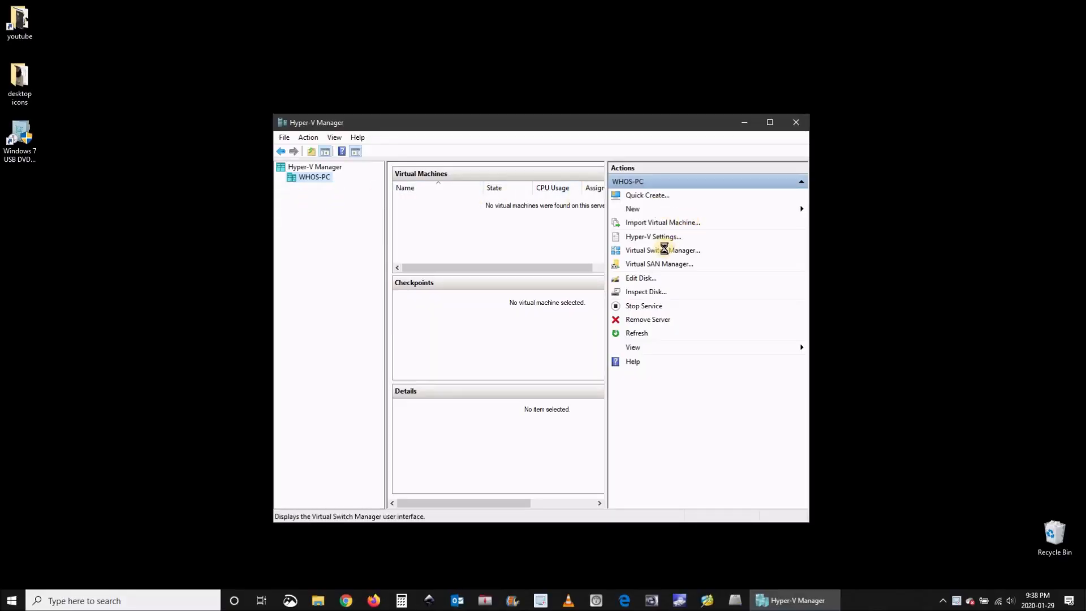
In Virtual Switch Manager, start a new external virtual network switch
{"action": "left_click", "coordinate": [662, 250]}
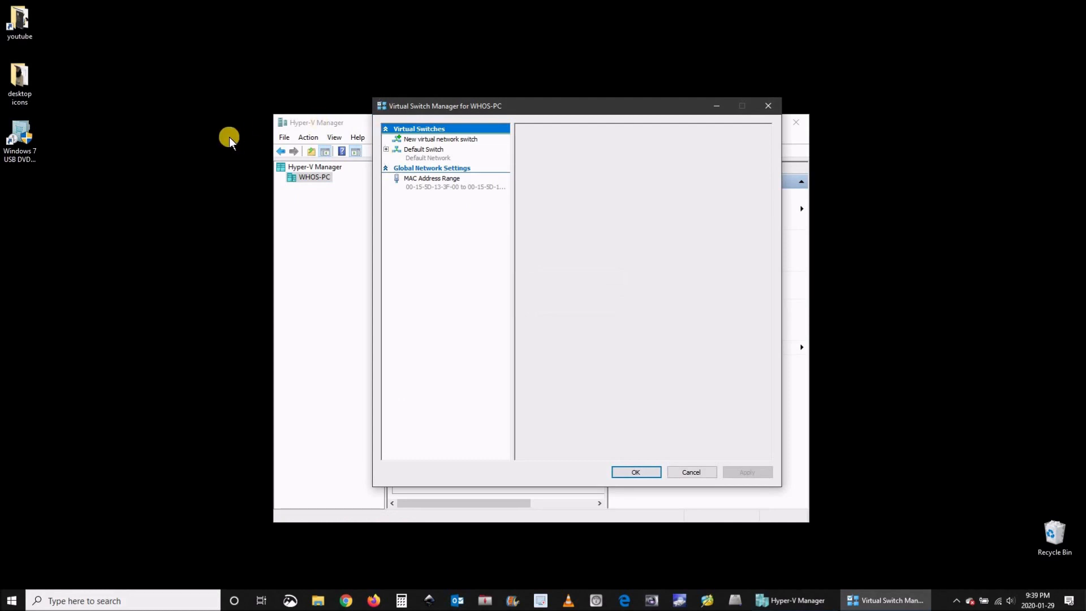
{"action": "left_click", "coordinate": [440, 138]}
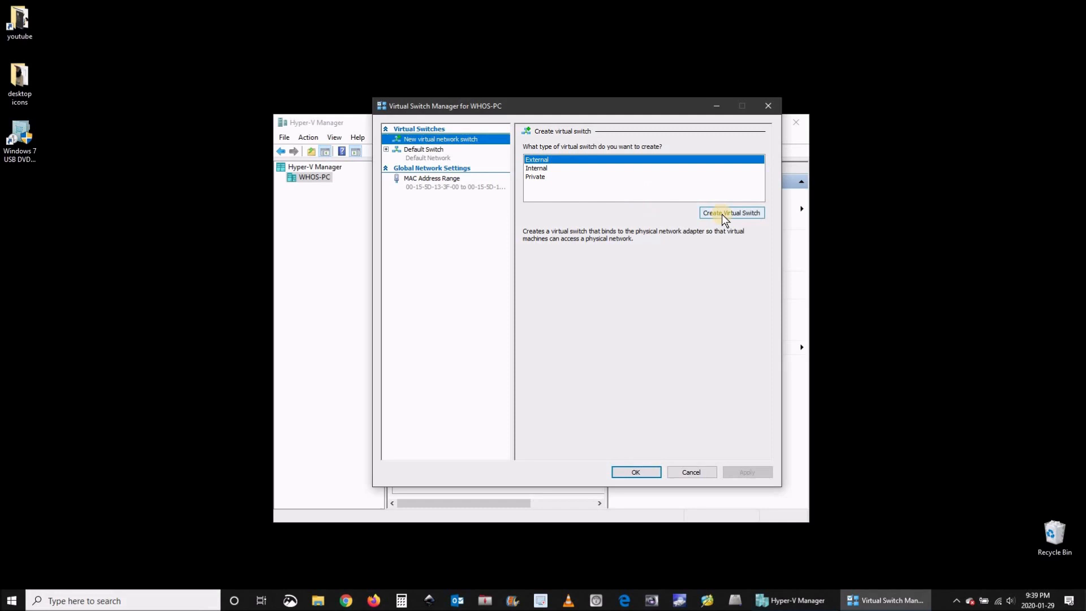
{"action": "left_click", "coordinate": [730, 212]}
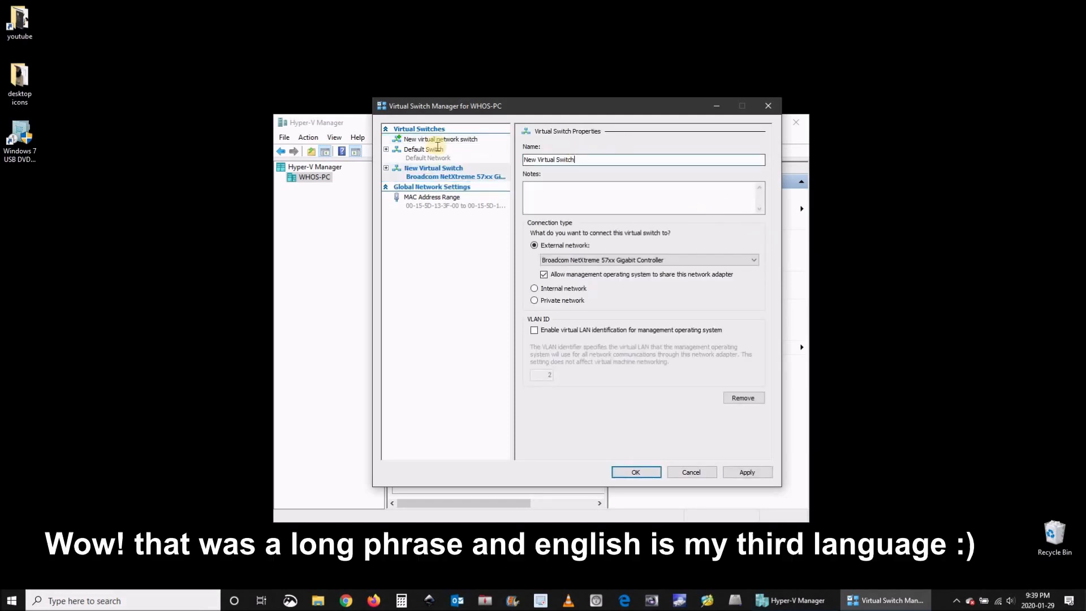
Name the switch 'Internet access' on the Broadcom adapter and apply it
{"action": "type", "text": "Intel"}
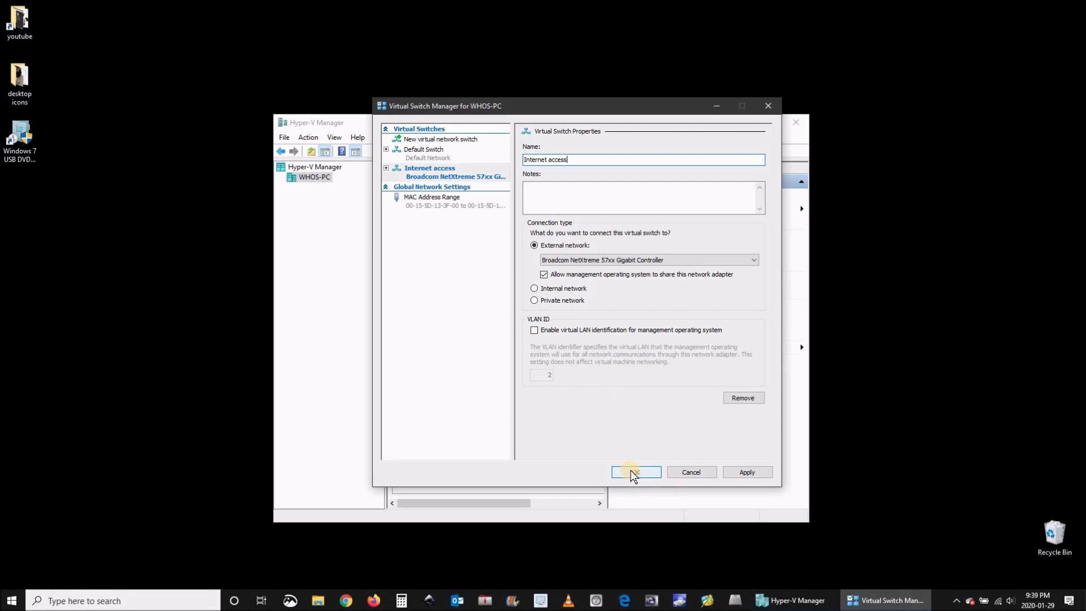
{"action": "left_click", "coordinate": [634, 471]}
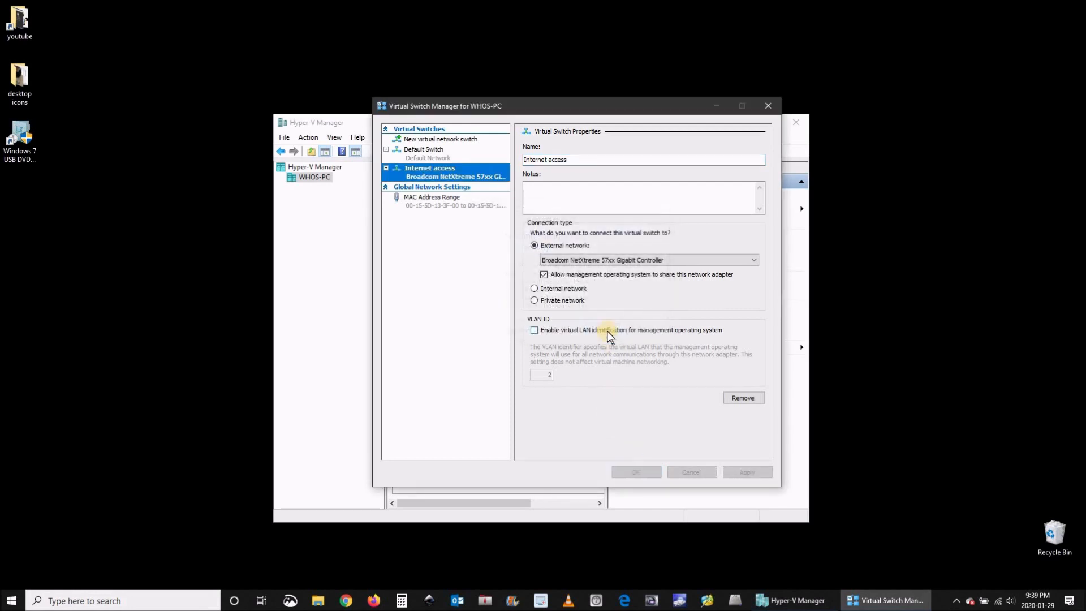
{"action": "left_click", "coordinate": [746, 472]}
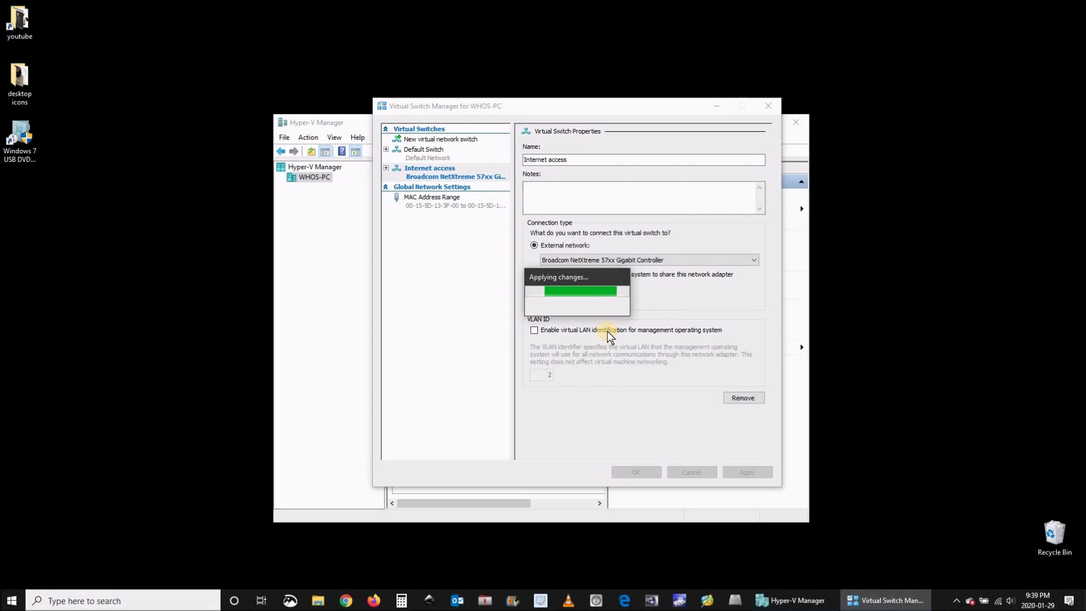